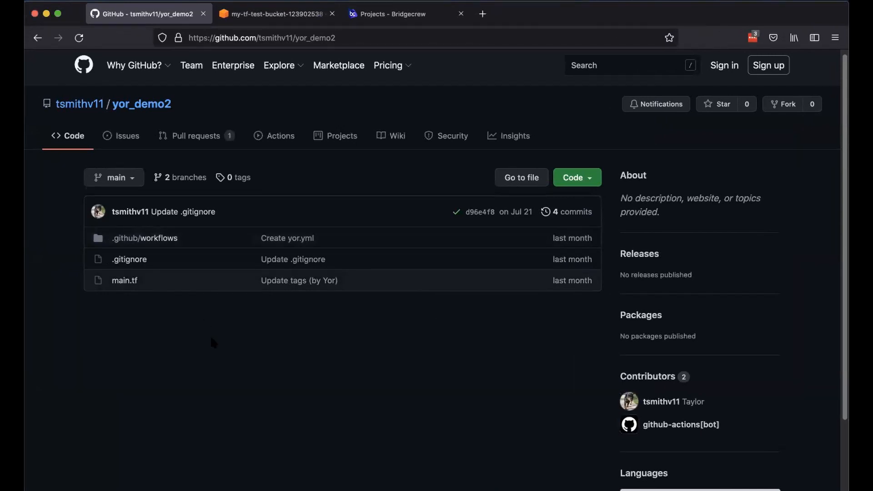
mouse_move(144, 237)
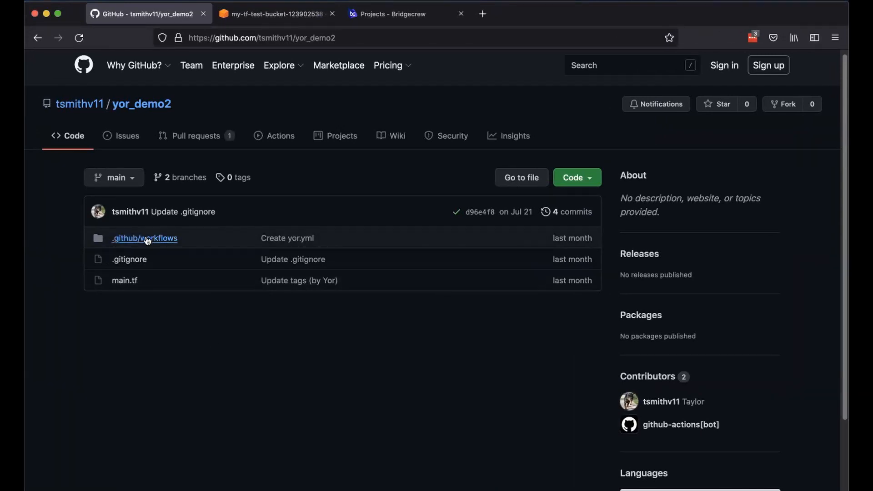
- Open yor.yml in .github/workflows to view the 'IaC tag and trace' job
left_click(144, 238)
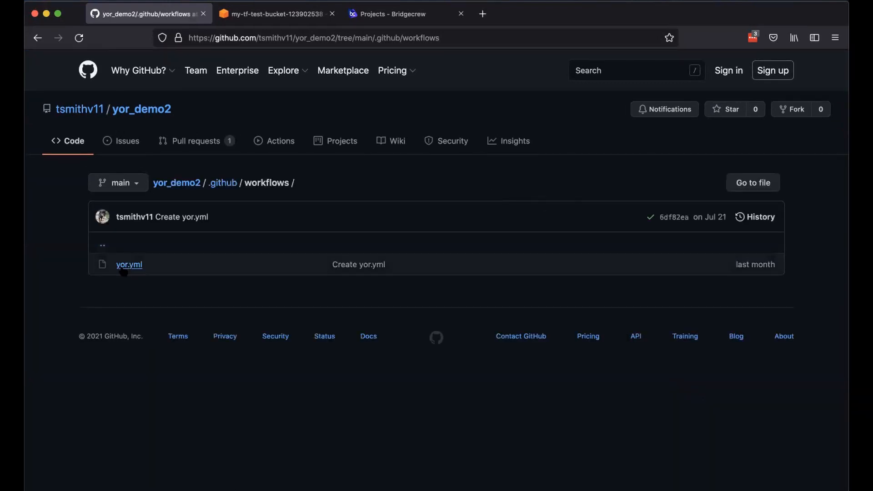
left_click(129, 263)
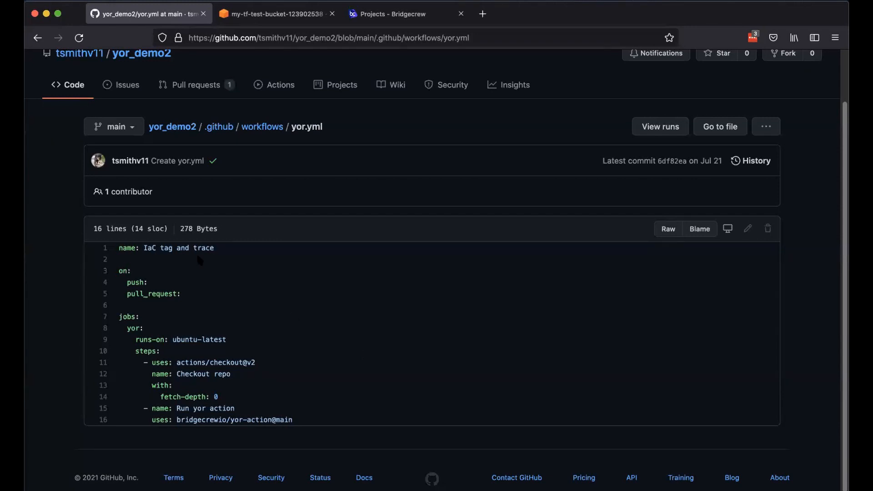
mouse_move(172, 127)
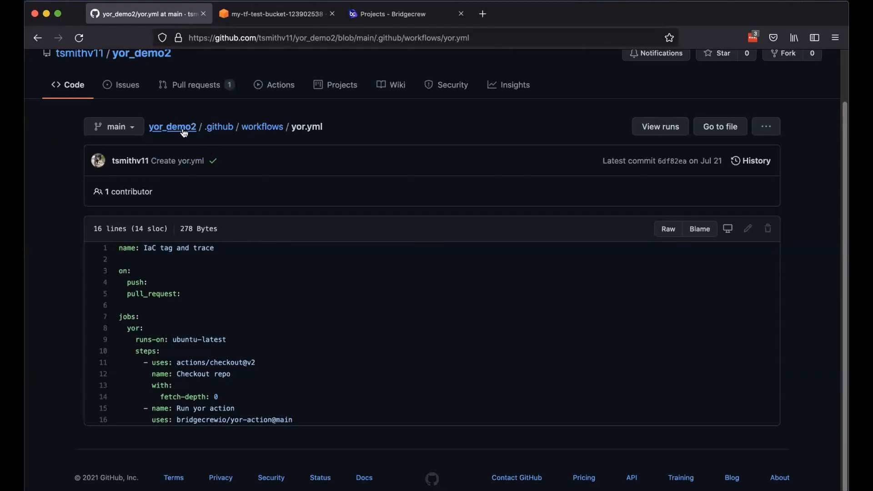
- Return to the yor_demo2 root and view main.tf with the S3 bucket's Yor tags
left_click(172, 126)
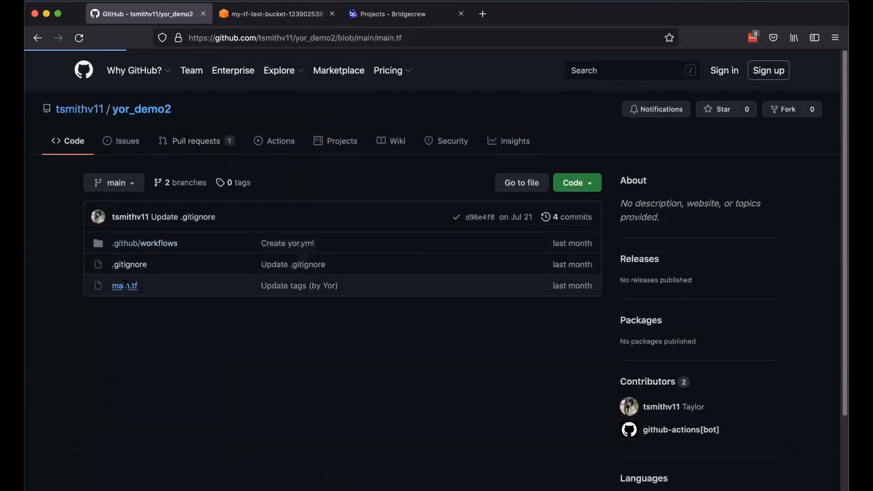
left_click(125, 286)
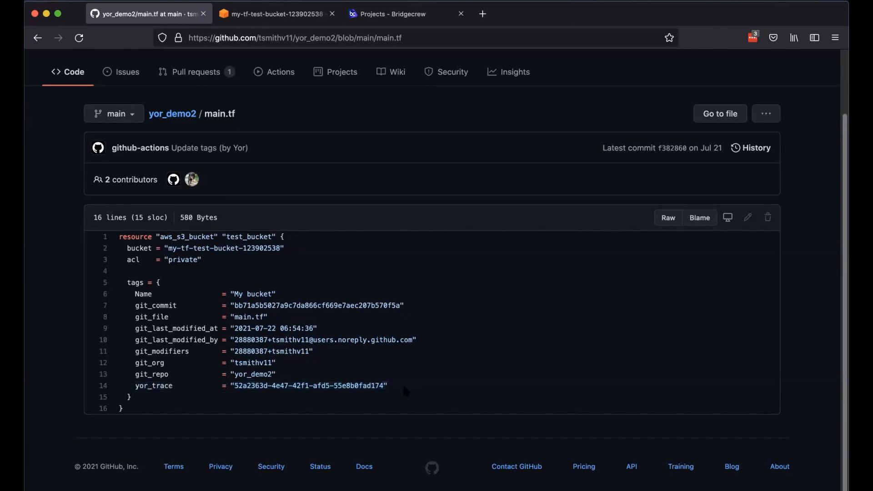
left_click(272, 13)
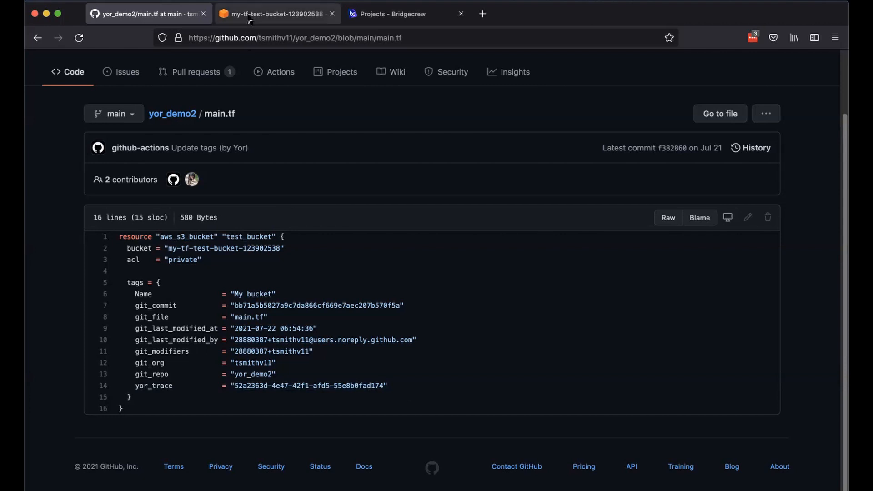
- Check the bucket's nine tags and SSE-S3 default encryption in its Properties
left_click(277, 13)
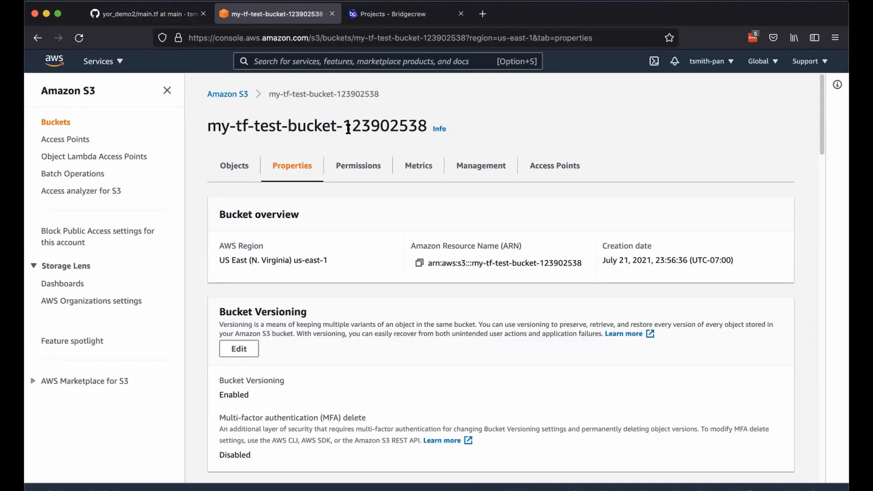
mouse_move(204, 308)
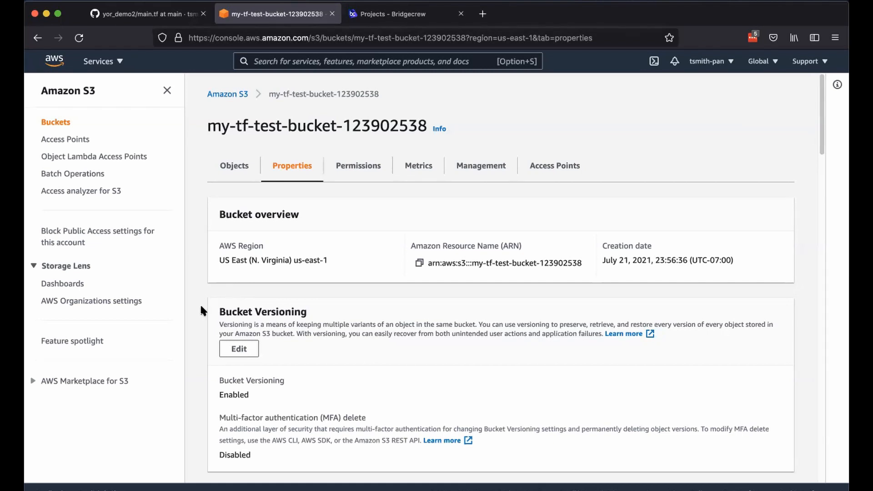
scroll("down", 3)
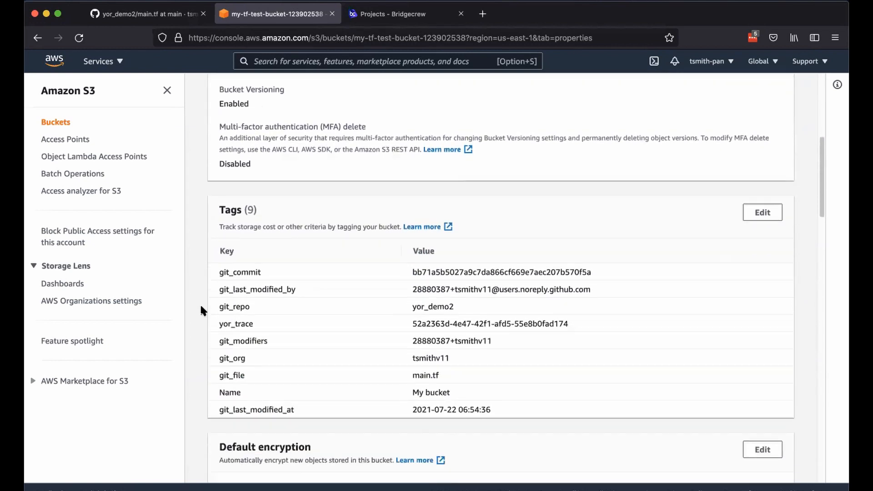
scroll("down", 3)
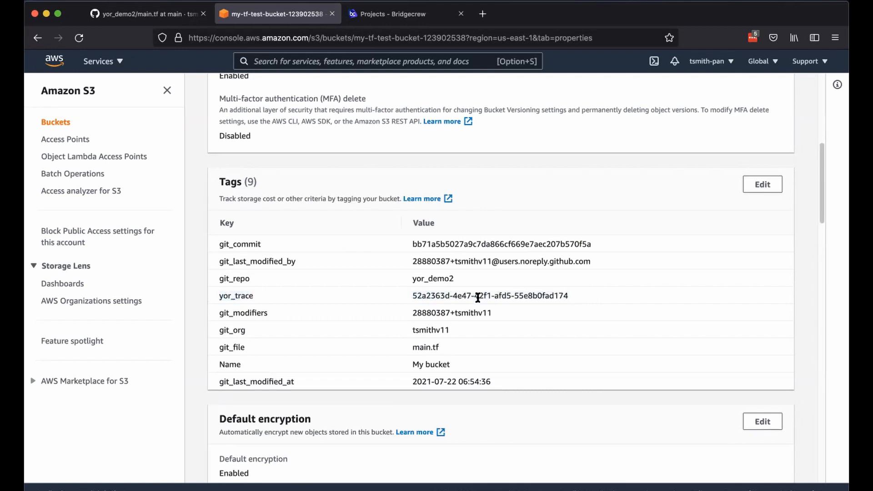
scroll("down", 3)
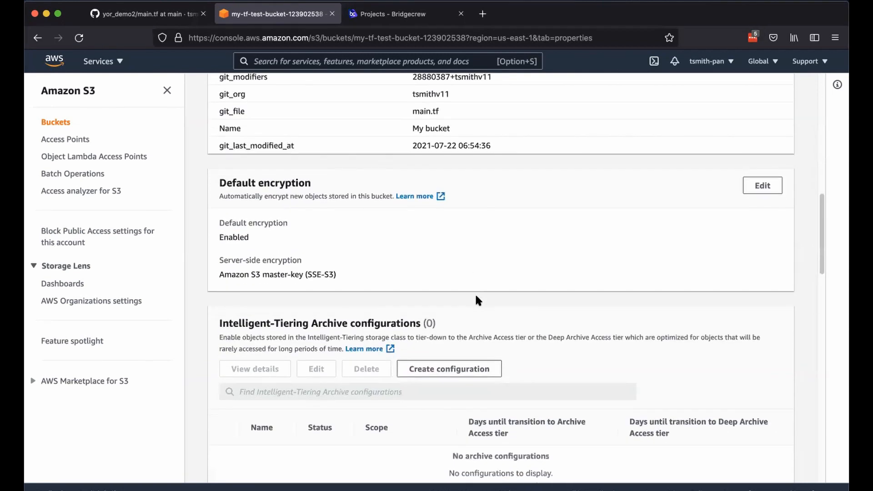
mouse_move(238, 266)
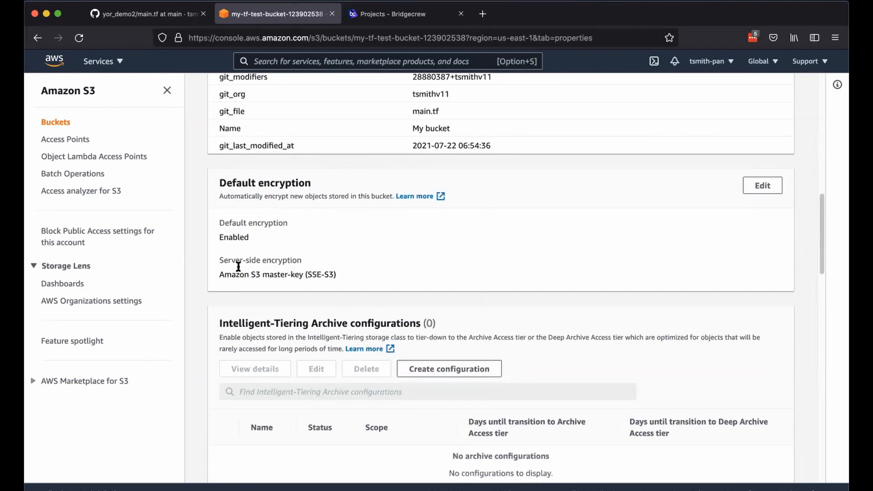
mouse_move(360, 274)
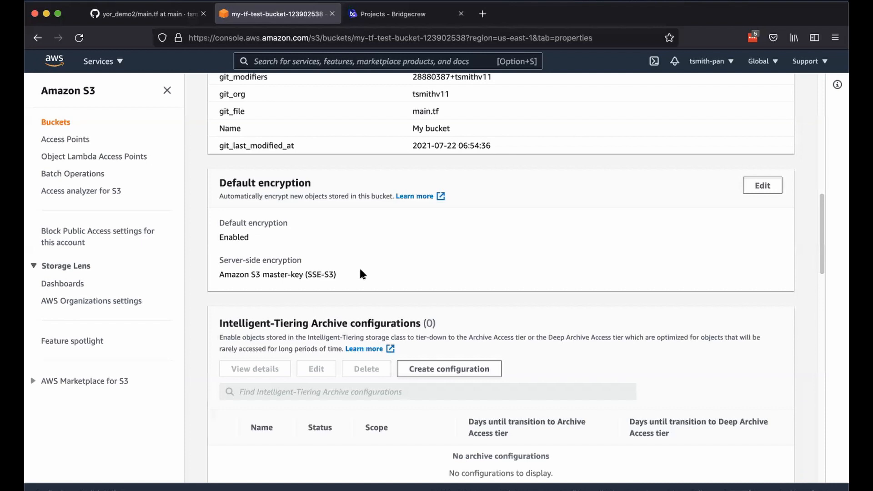
mouse_move(404, 13)
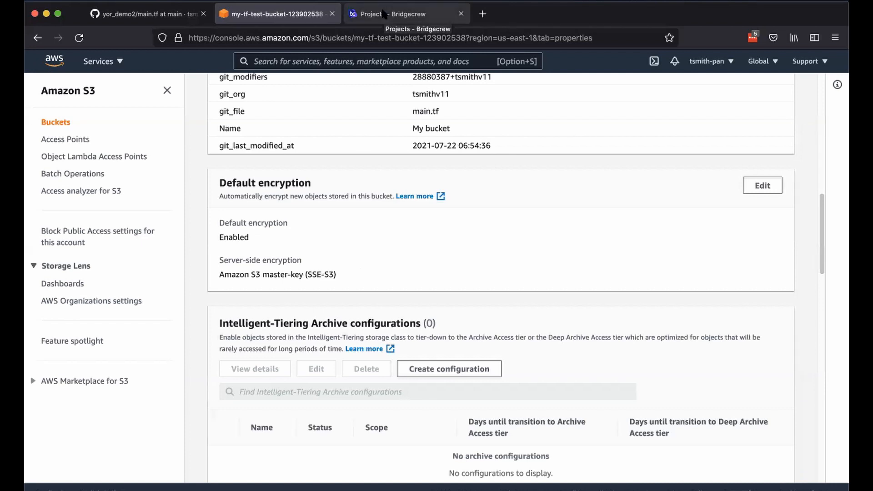
- Inspect the aws_s3_bucket.test_bucket drift diff between main.tf and live AWS
left_click(407, 13)
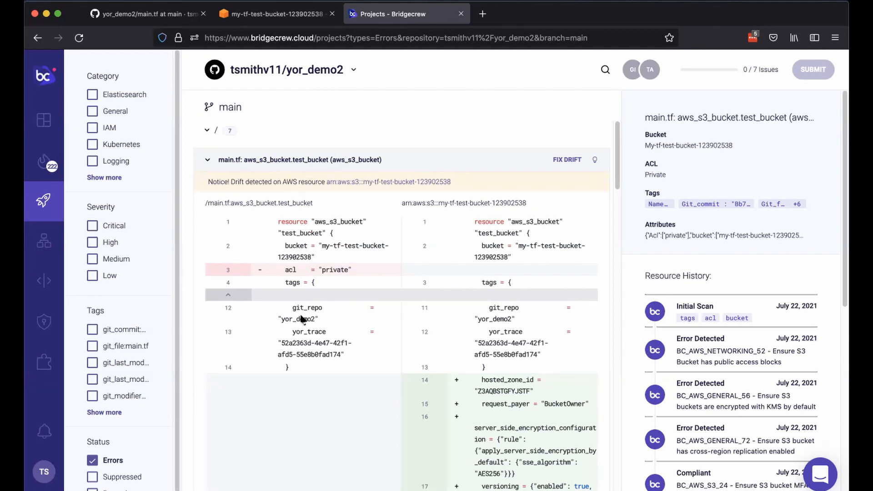
mouse_move(292, 324)
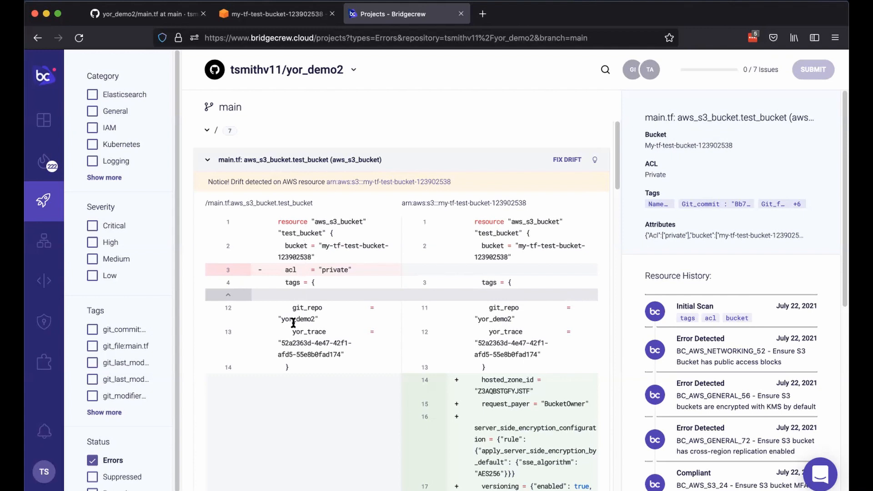
mouse_move(293, 372)
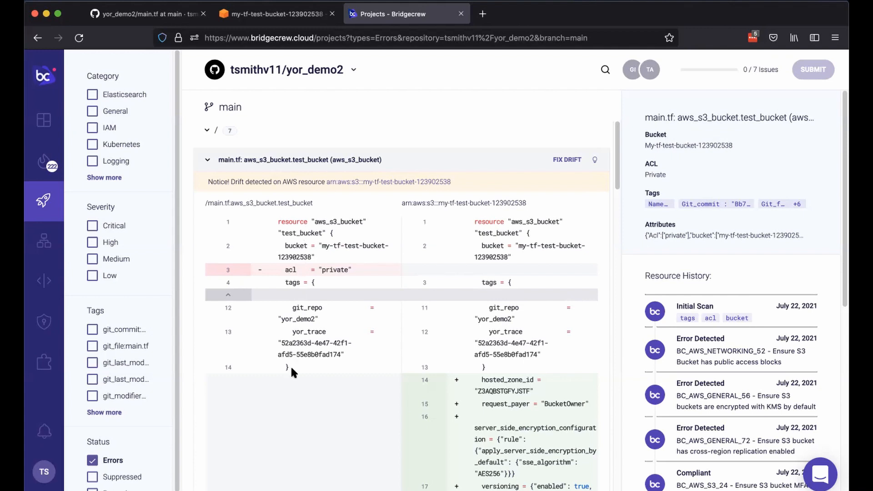
mouse_move(491, 449)
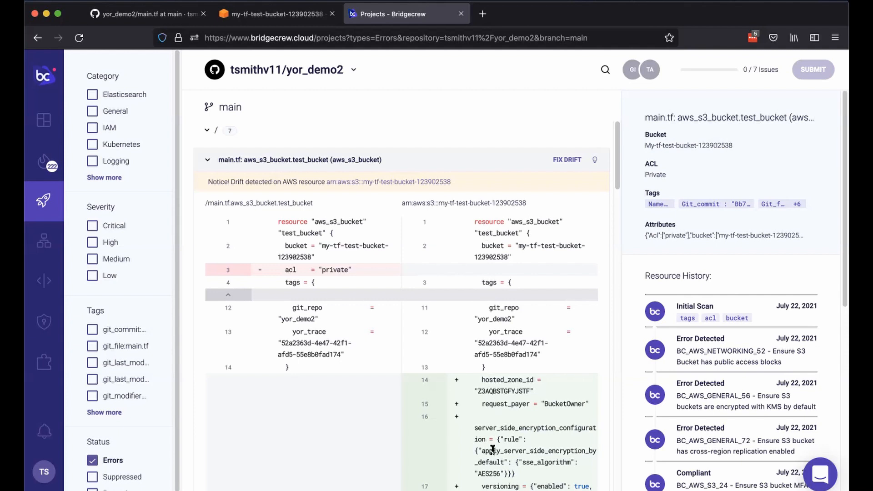
mouse_move(288, 181)
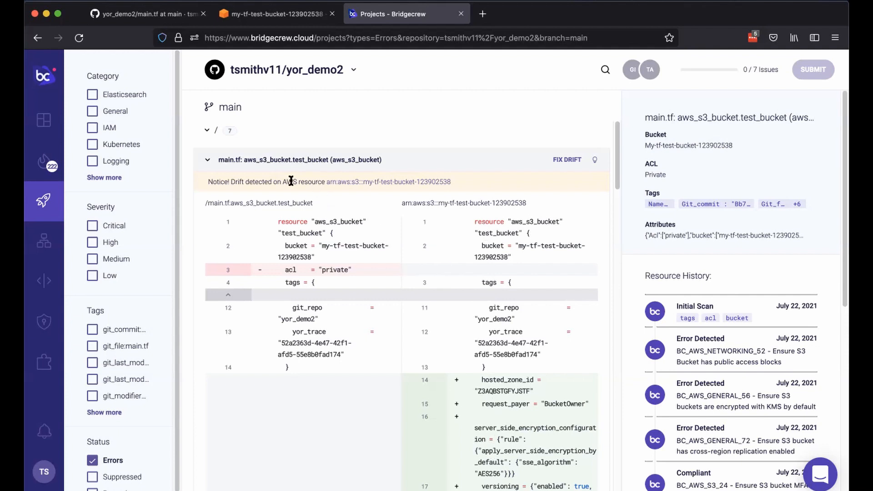
left_click_drag(283, 182, 451, 182)
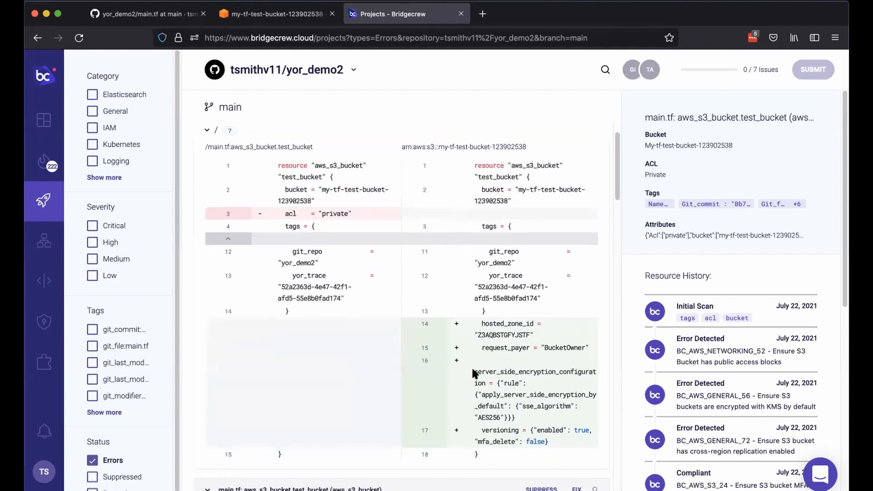
left_click_drag(473, 372, 515, 418)
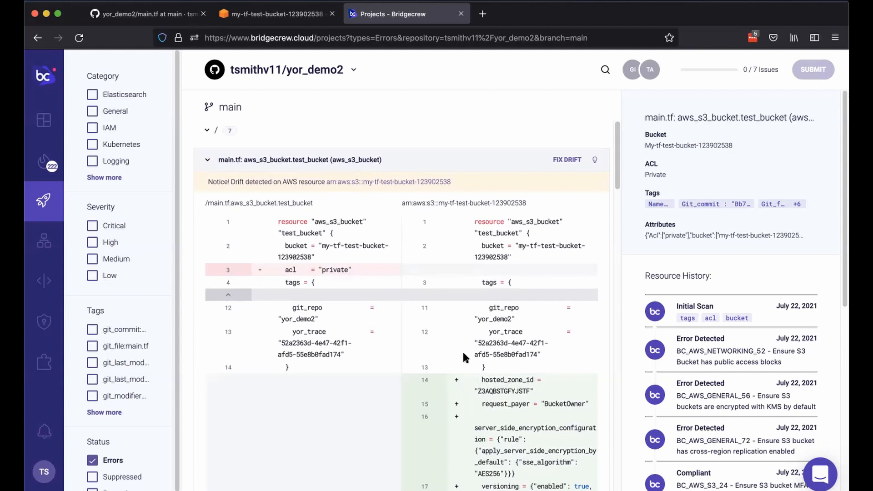
mouse_move(466, 366)
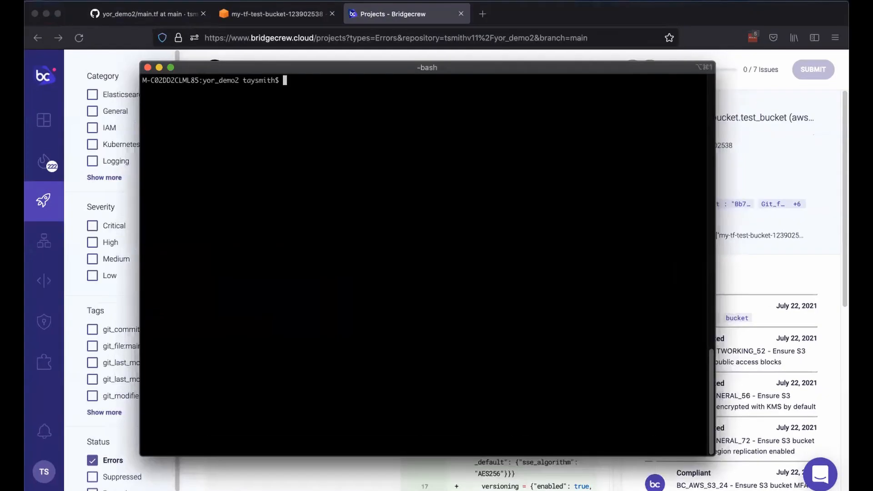
- Run terraform apply, answering the region prompt with us-east-1
type("terraform apply")
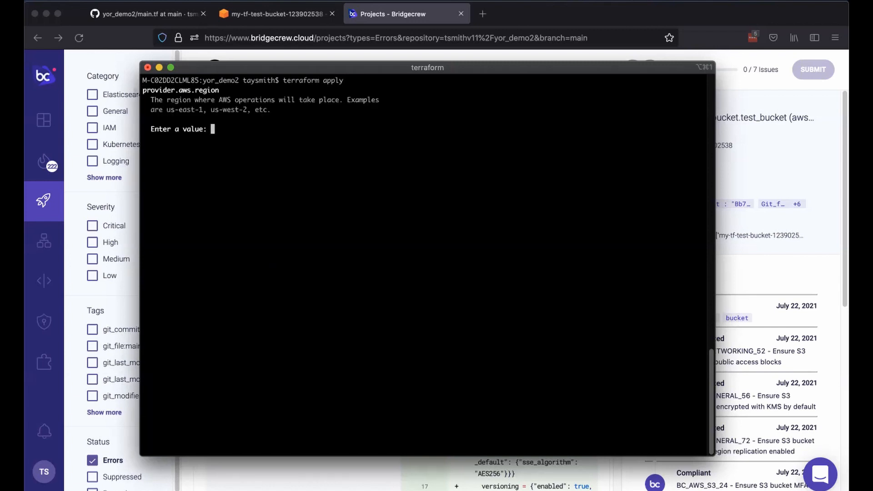
type("us-east")
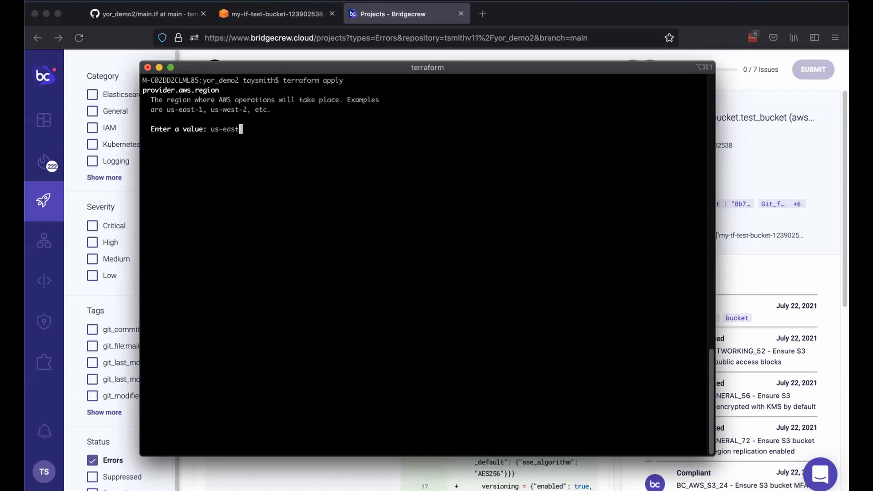
type("-1")
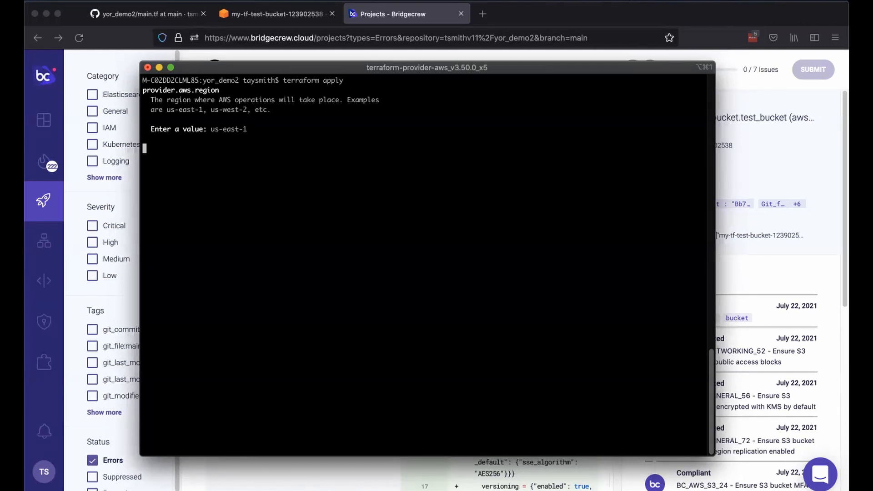
key("enter")
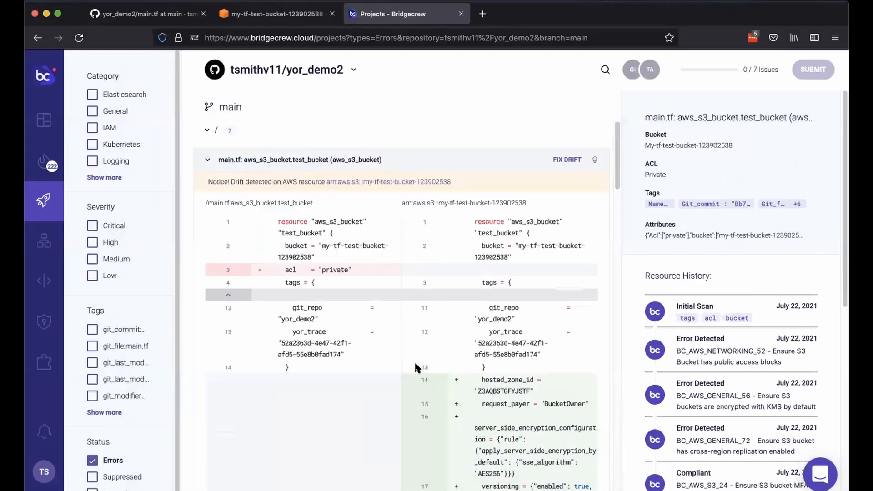
mouse_move(418, 131)
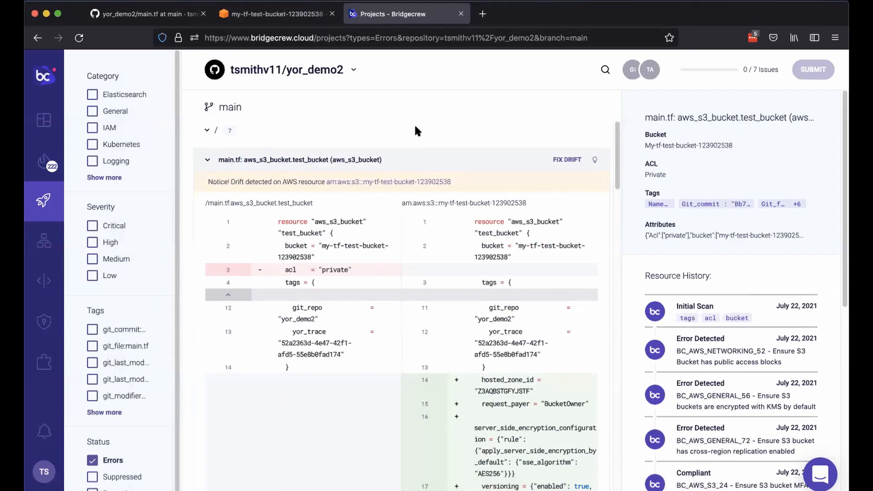
- Submit FIX DRIFT for aws_s3_bucket.test_bucket and return to GitHub's main.tf
left_click(567, 160)
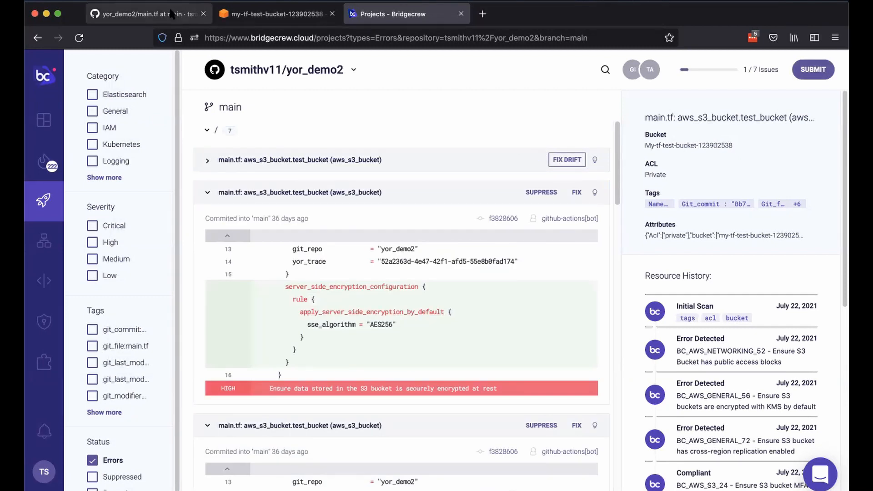
left_click(142, 13)
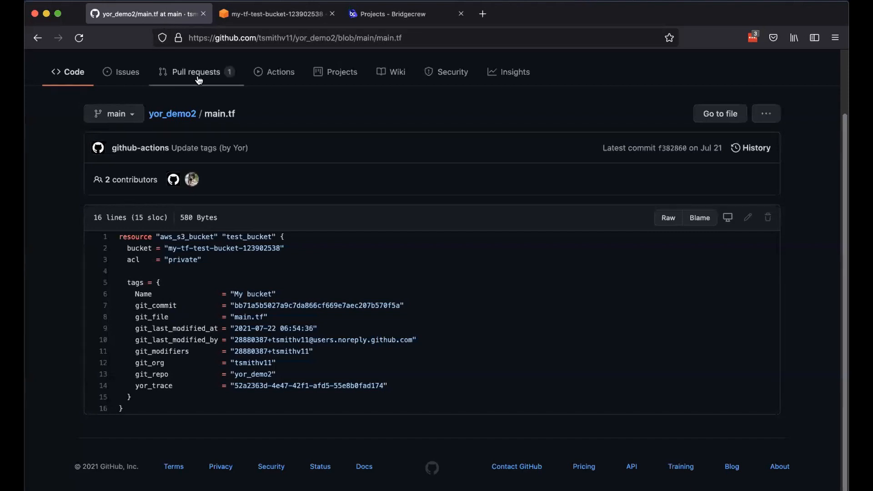
- Review pull request #1's main.tf diff adding encryption and versioning and removing acl
left_click(196, 72)
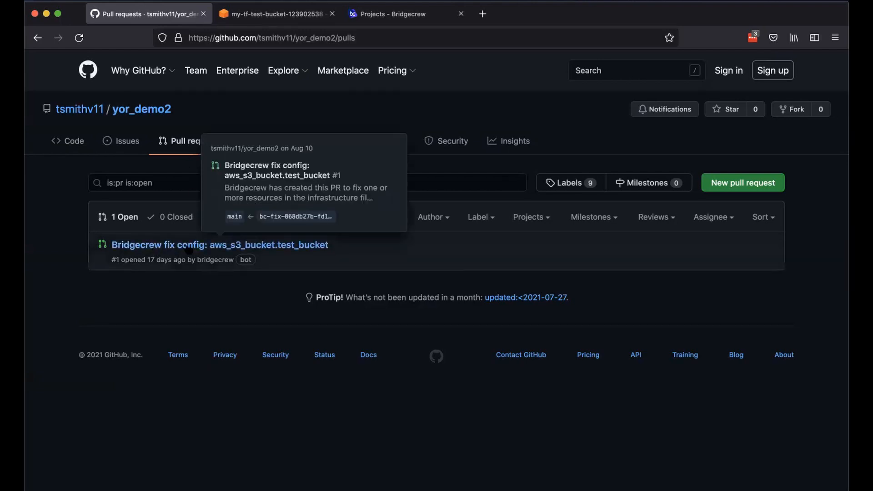
mouse_move(240, 248)
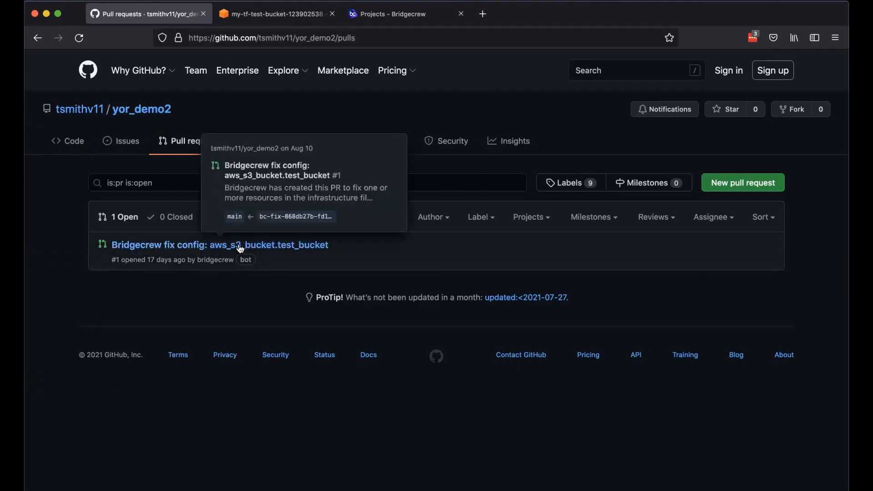
left_click(220, 245)
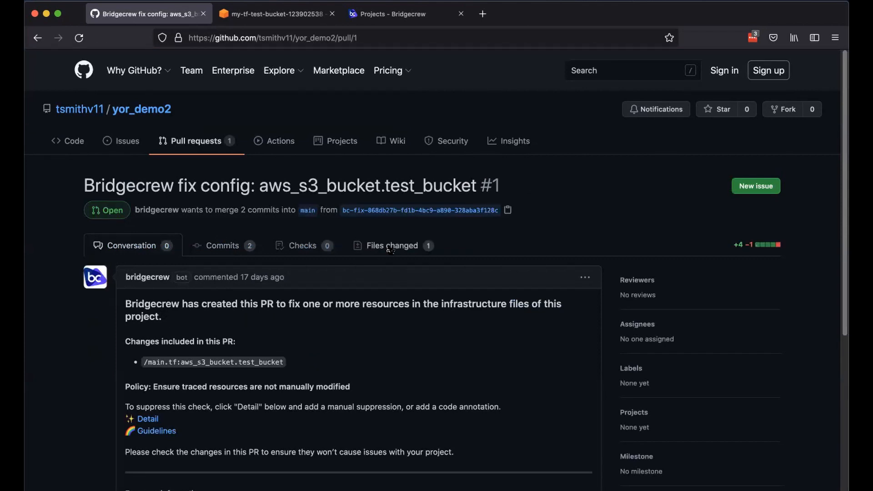
left_click(392, 246)
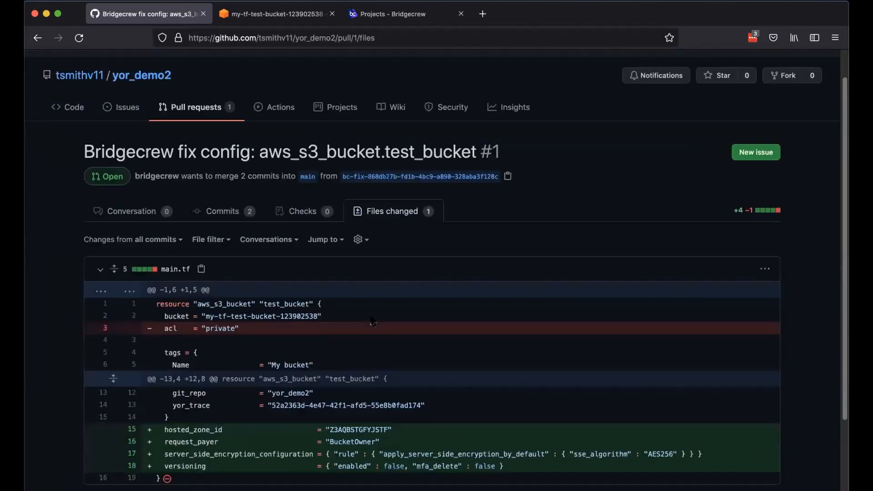
scroll("down", 3)
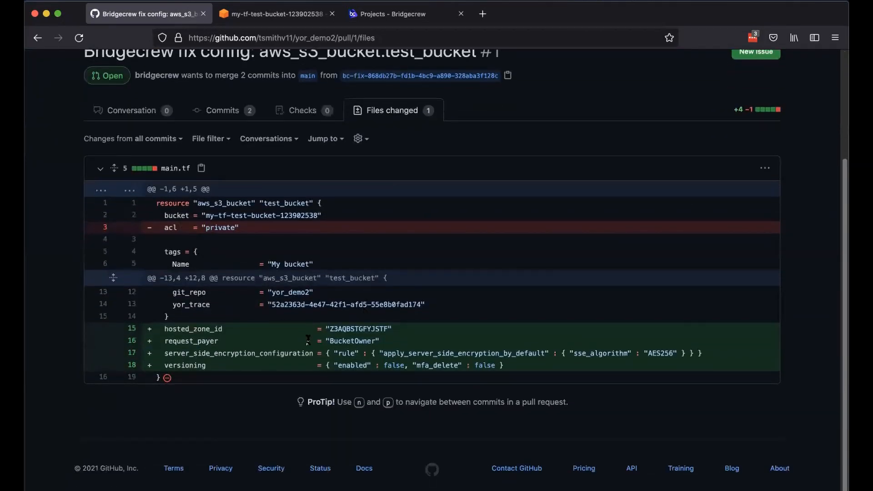